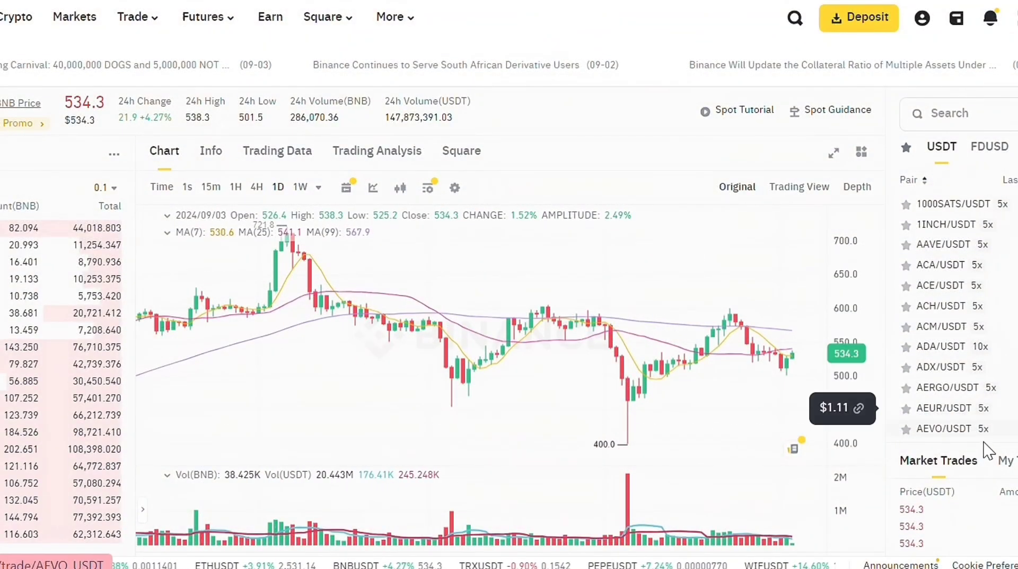
Step: Scroll the BNB/USDT chart and switch it to the Trading Data view
scroll(down, 3)
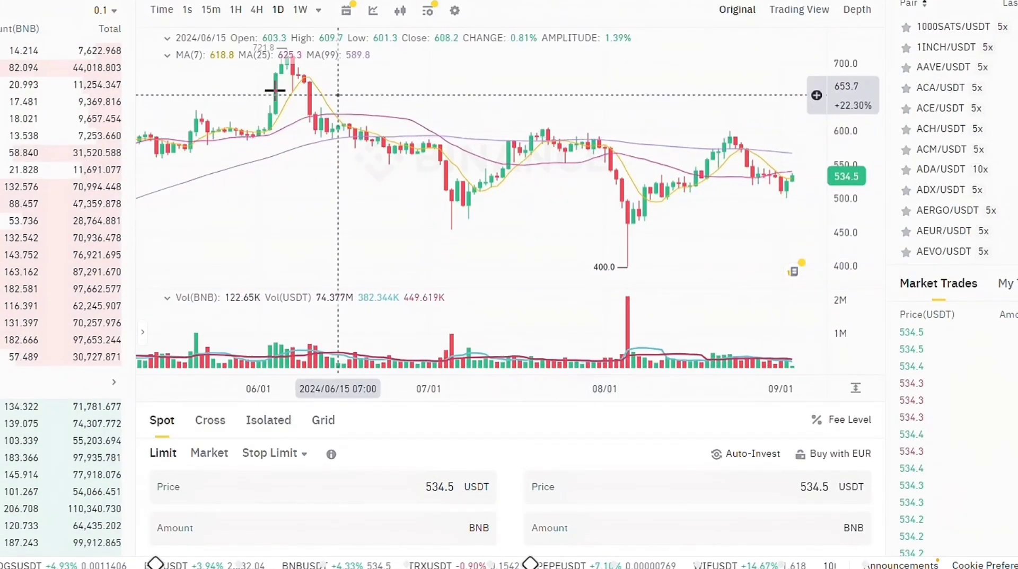
scroll(up, 3)
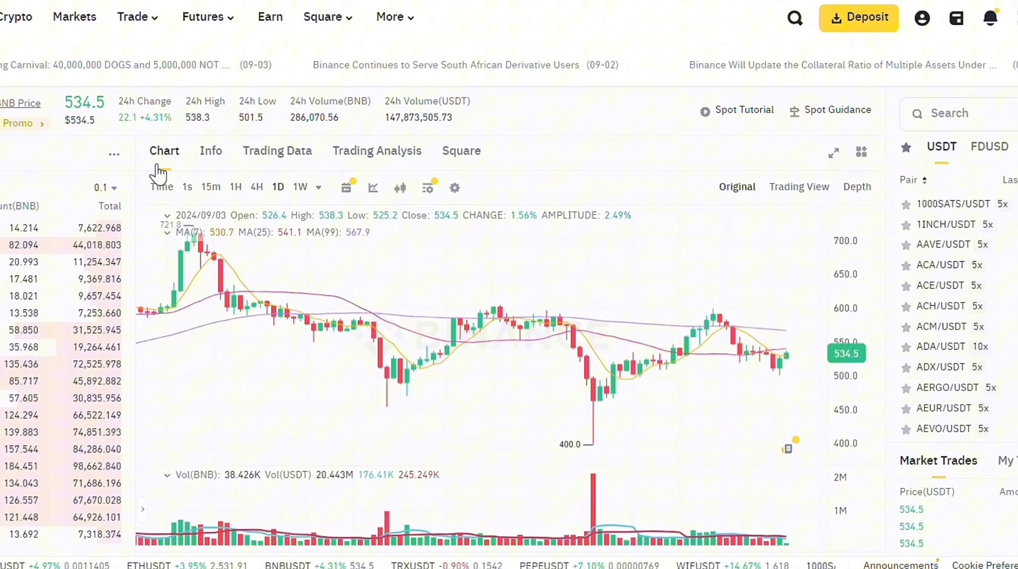
click(280, 153)
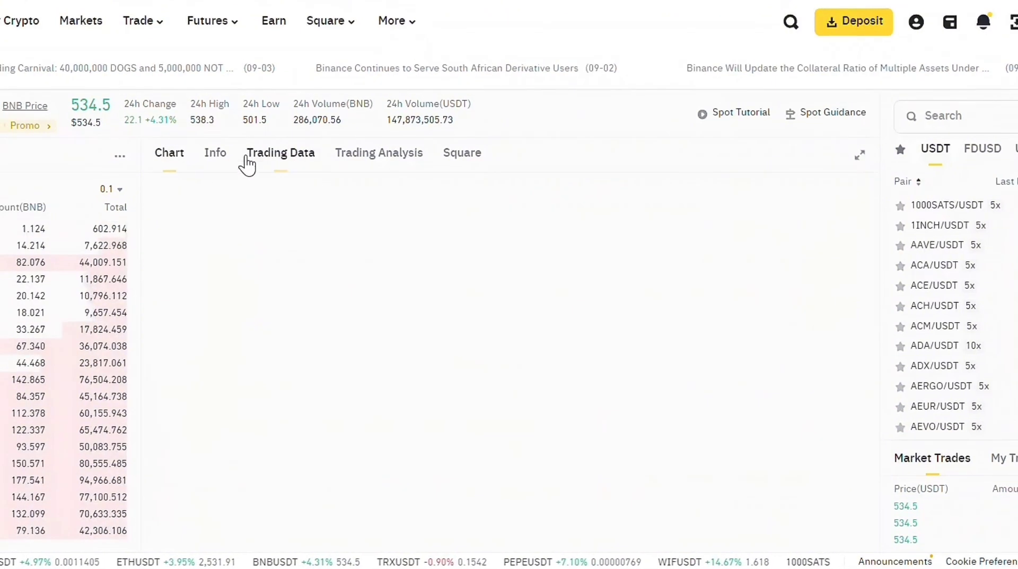
click(281, 152)
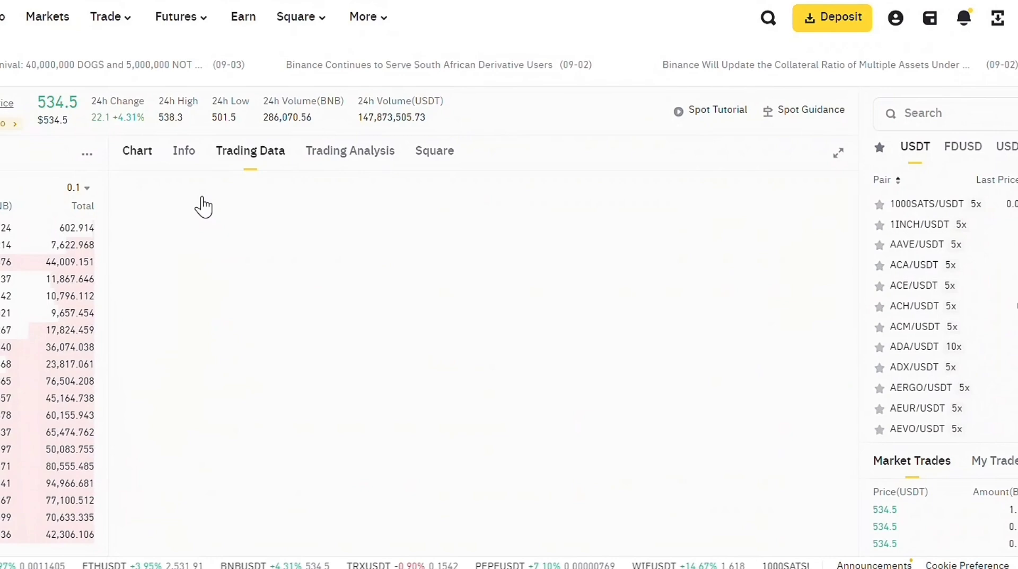
click(250, 150)
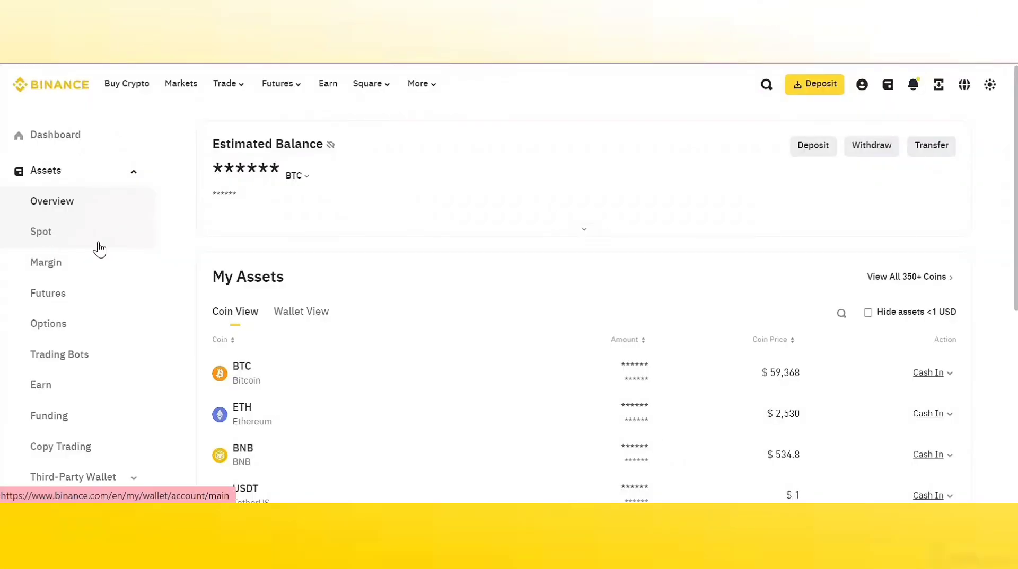
Step: Show the Spot wallet balances for BTC, ETH, BNB and USDT with balances hidden
click(41, 231)
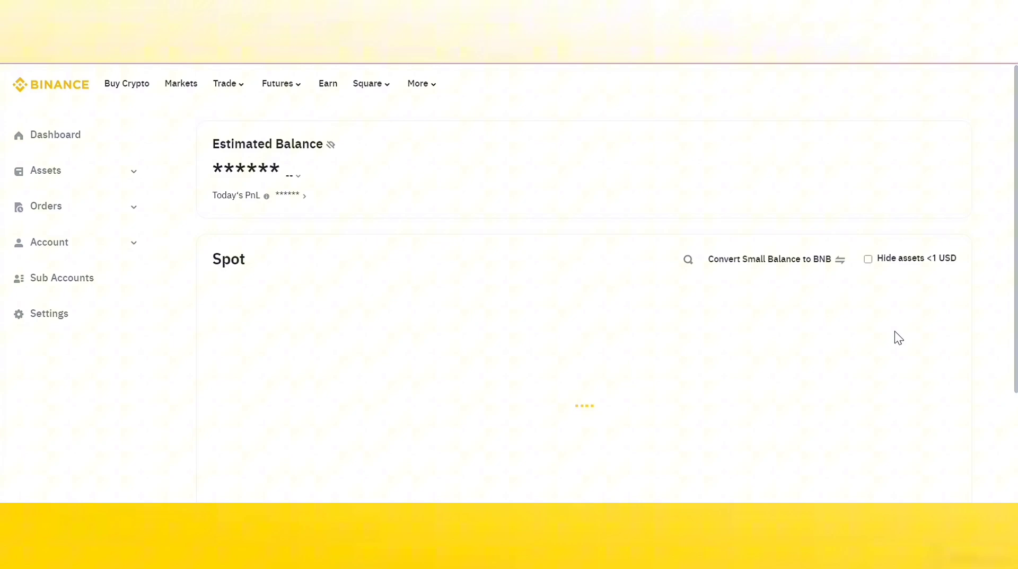
click(46, 170)
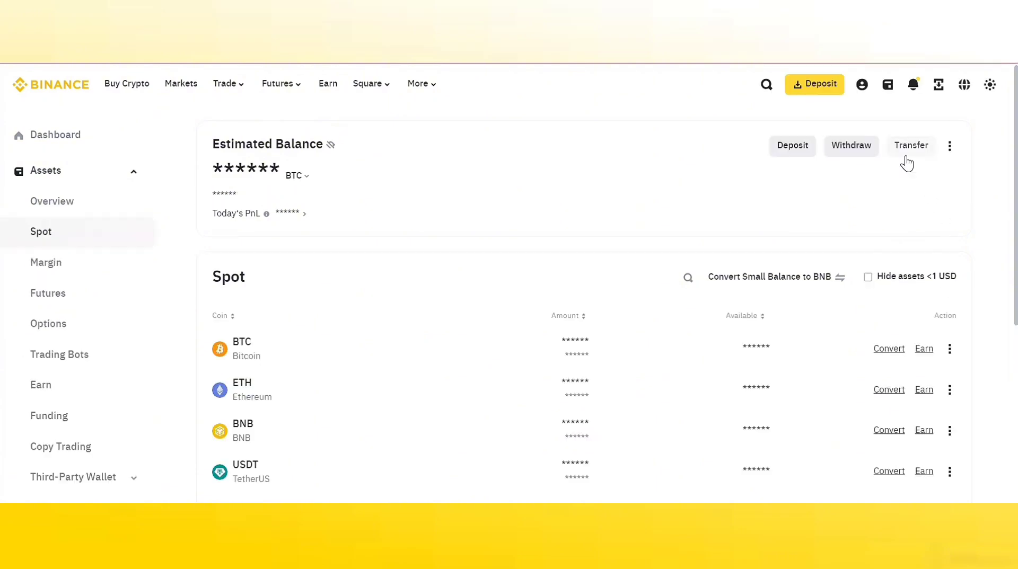
click(911, 146)
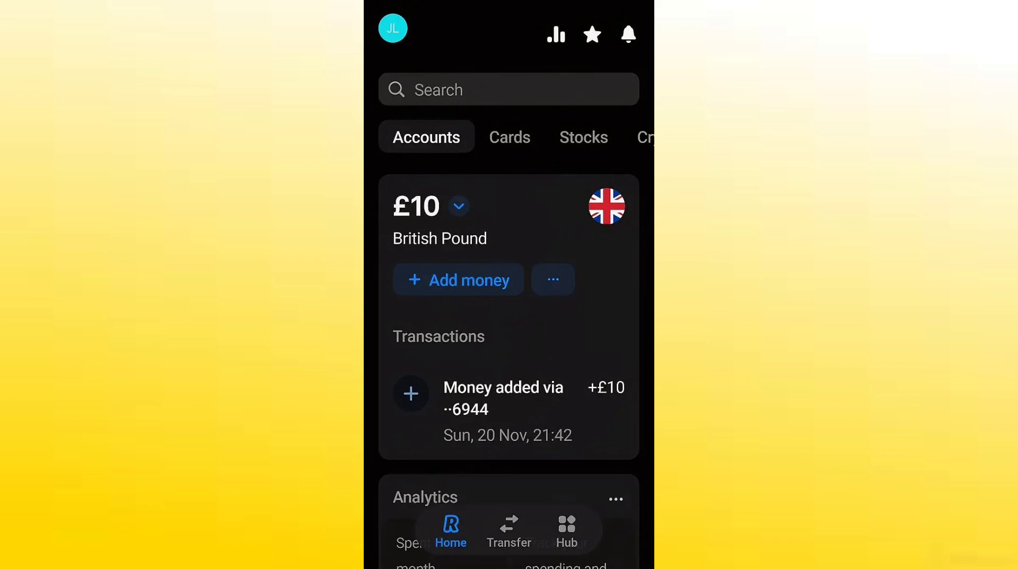
click(391, 29)
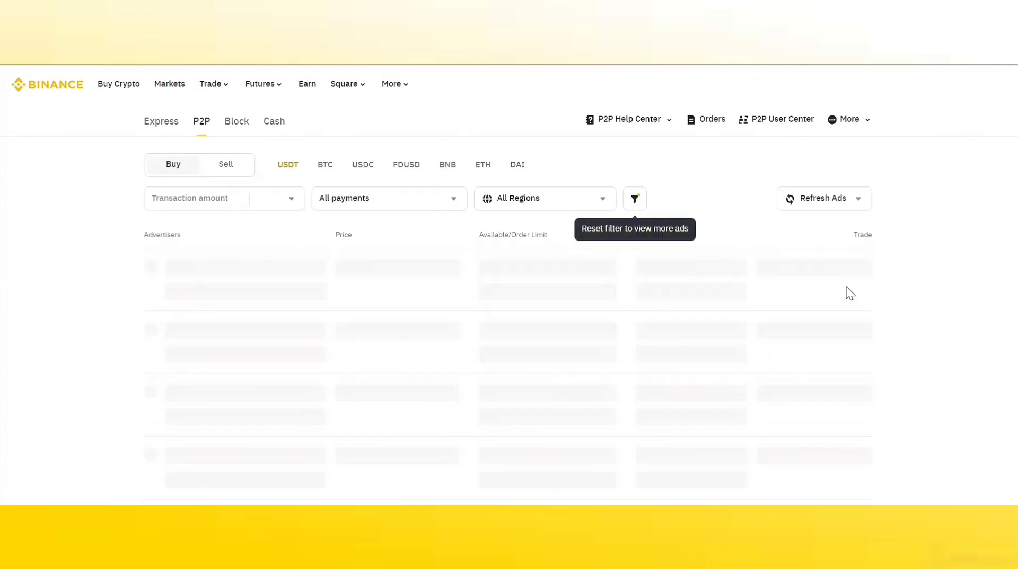
Step: Open P2P Payment Methods from the More menu and begin adding a payment method
click(848, 119)
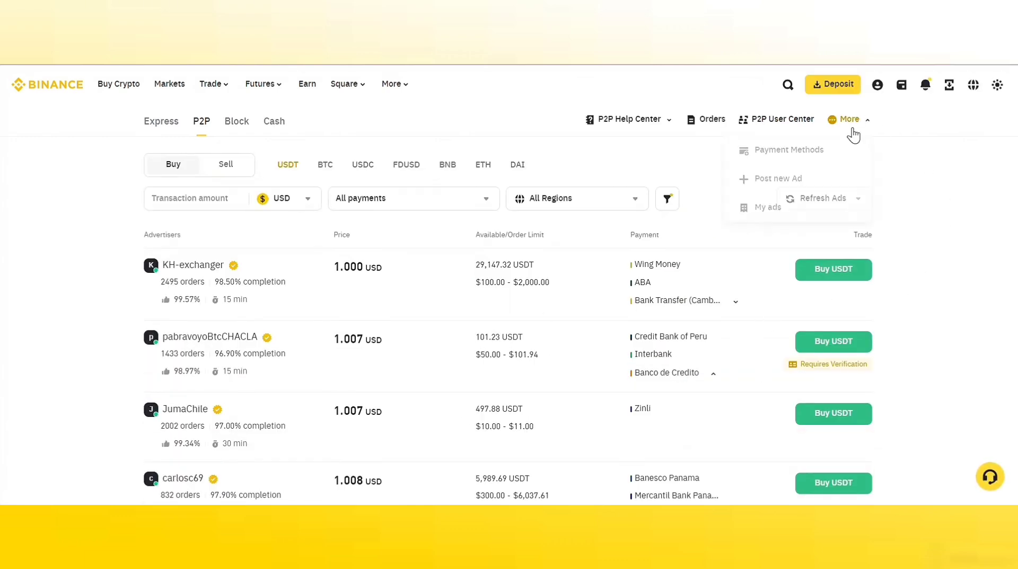
click(790, 150)
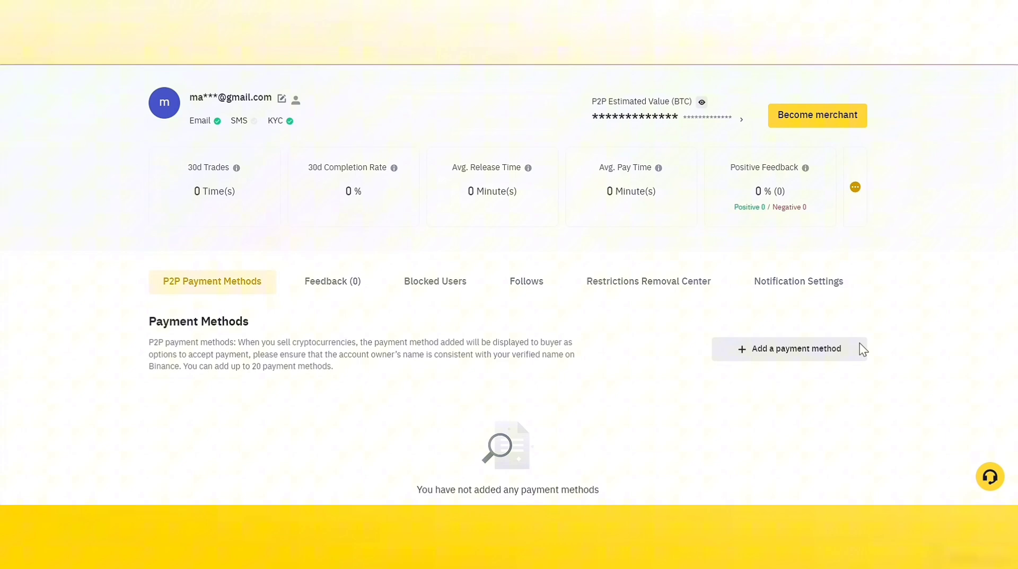
click(790, 349)
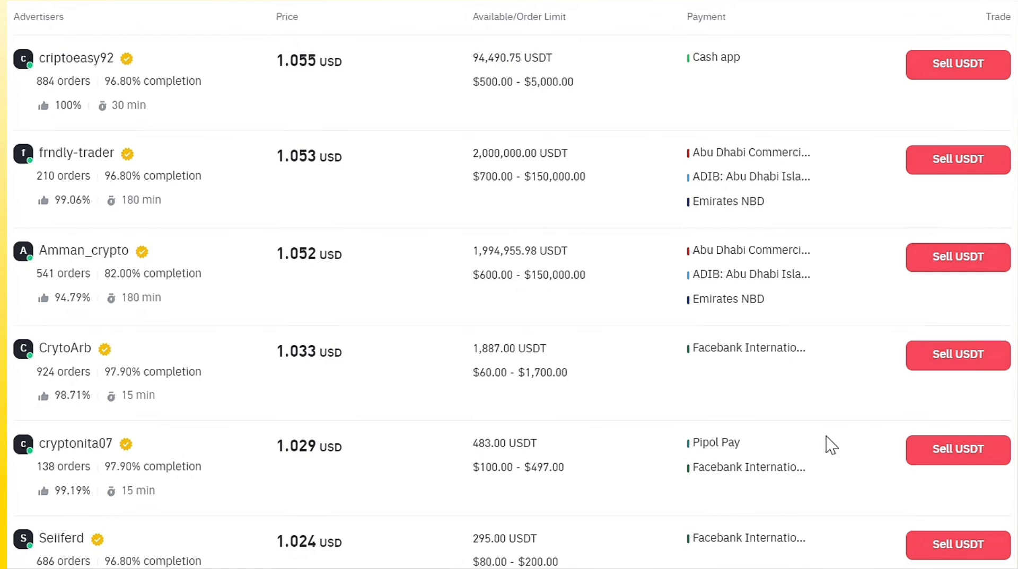
mouse_move(581, 456)
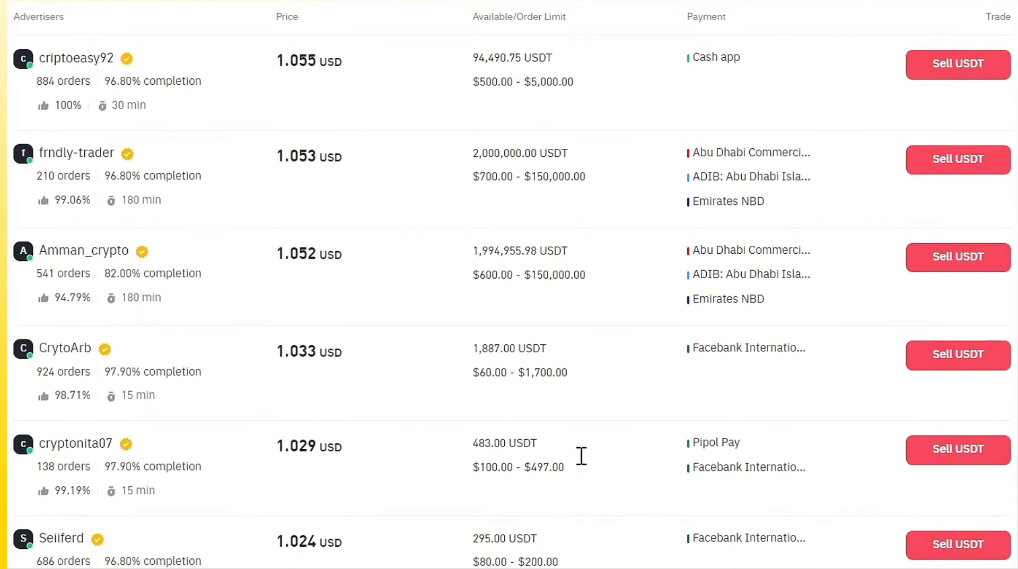
Step: Scroll through the Sell USDT ads with prices, limits and payment methods
scroll(down, 3)
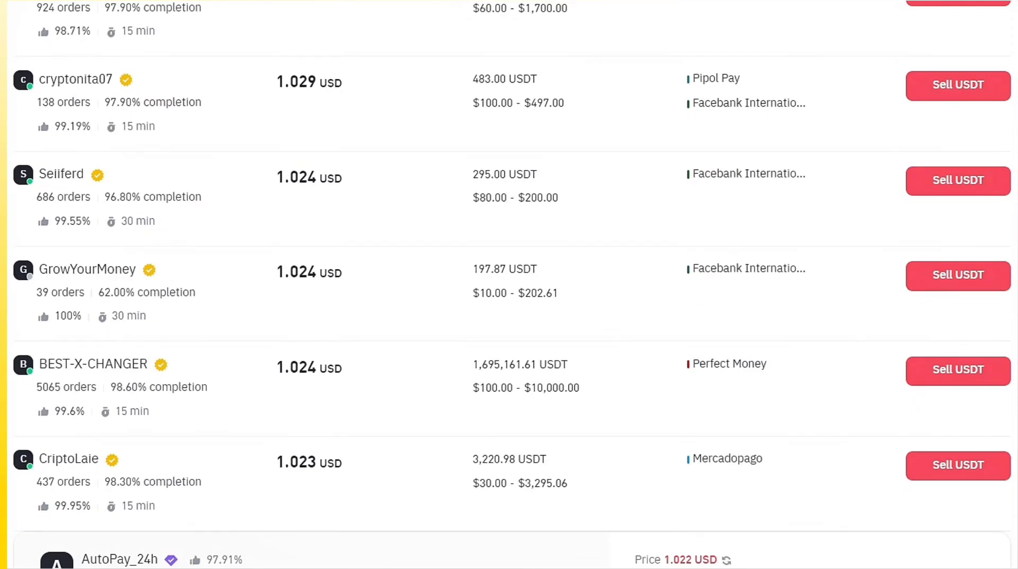
scroll(up, 3)
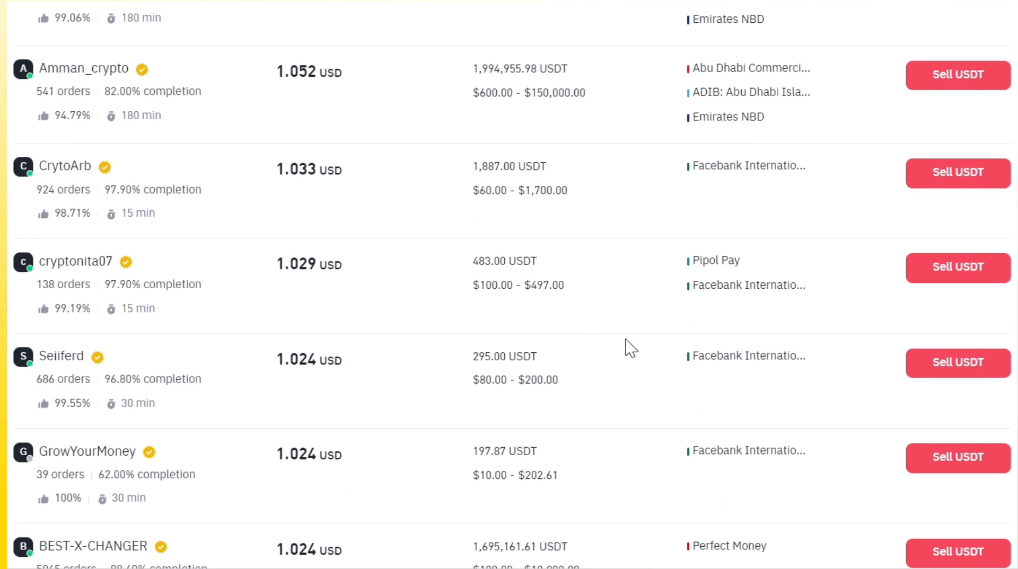
scroll(down, 3)
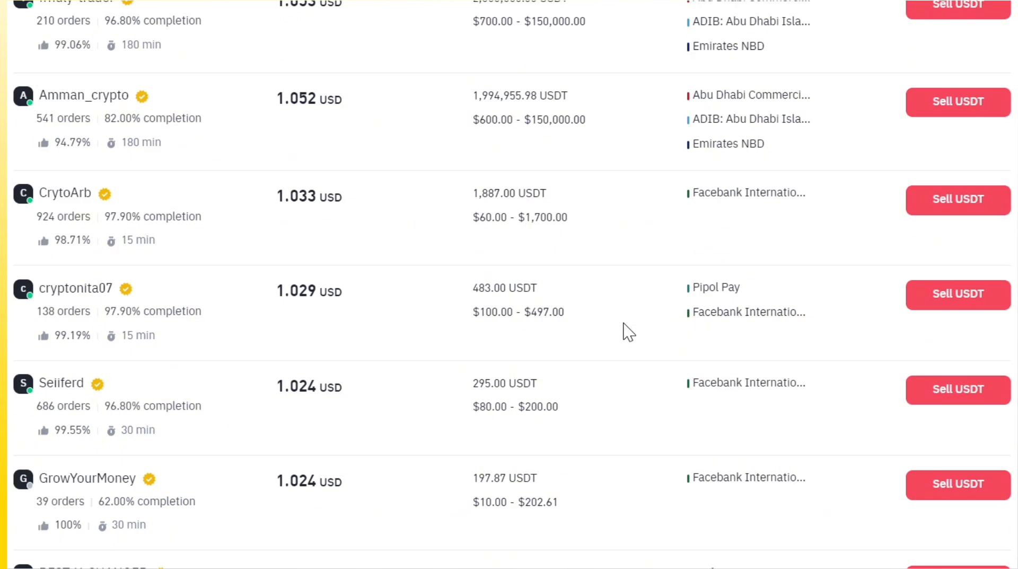
scroll(down, 3)
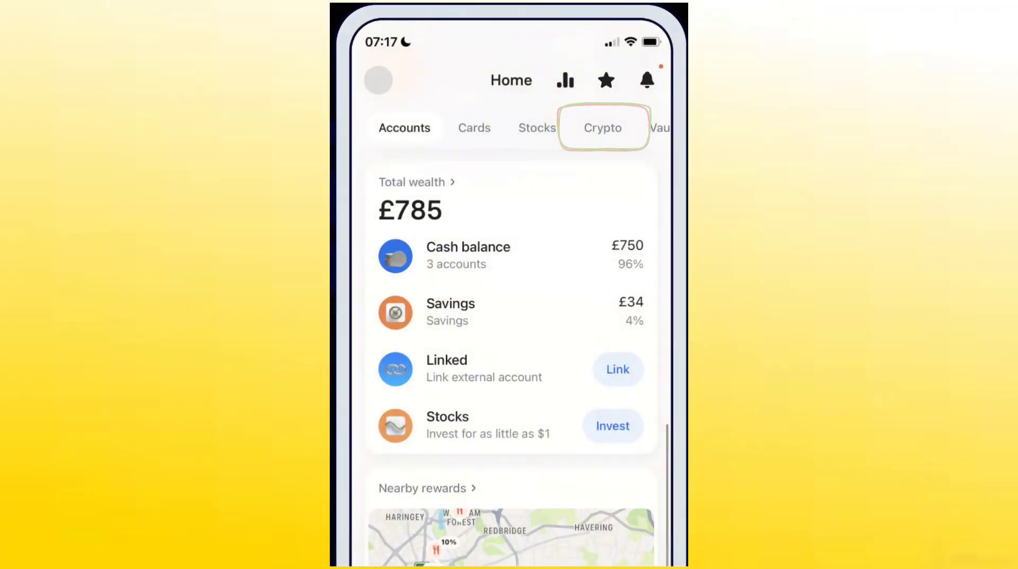
Step: Open Revolut's Crypto tab showing €0,00 and choose Receive
click(602, 128)
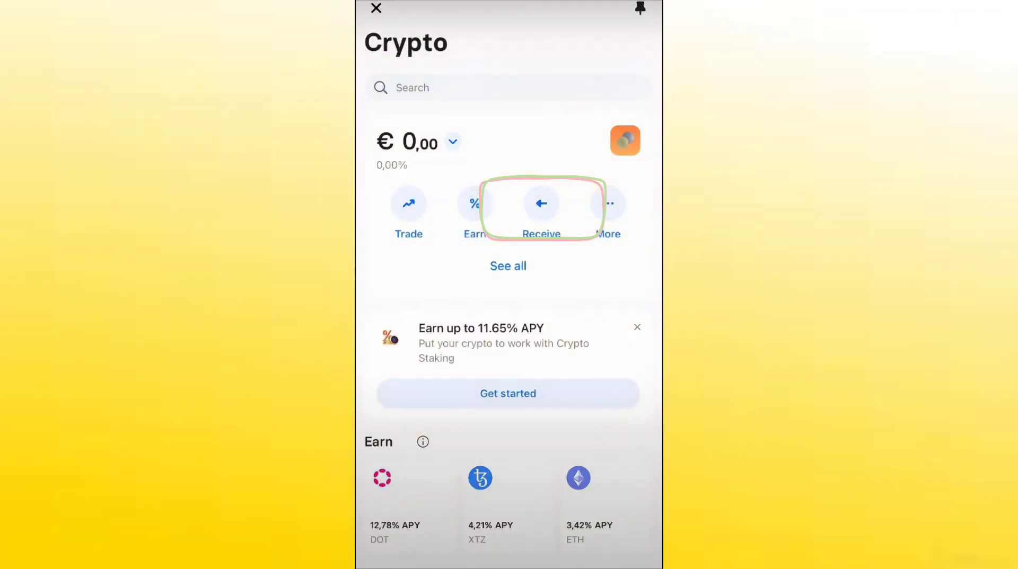
click(541, 207)
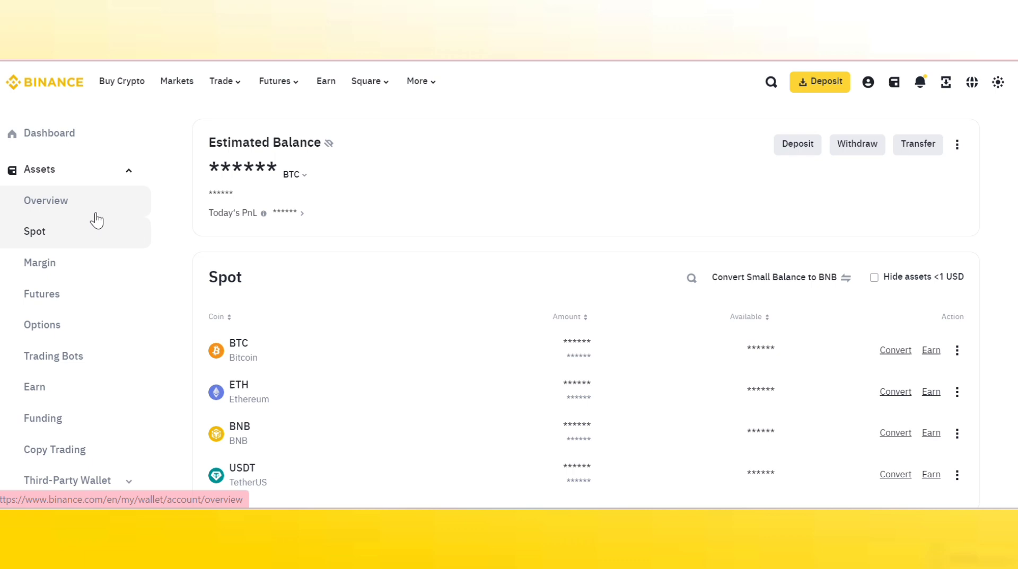
mouse_move(856, 144)
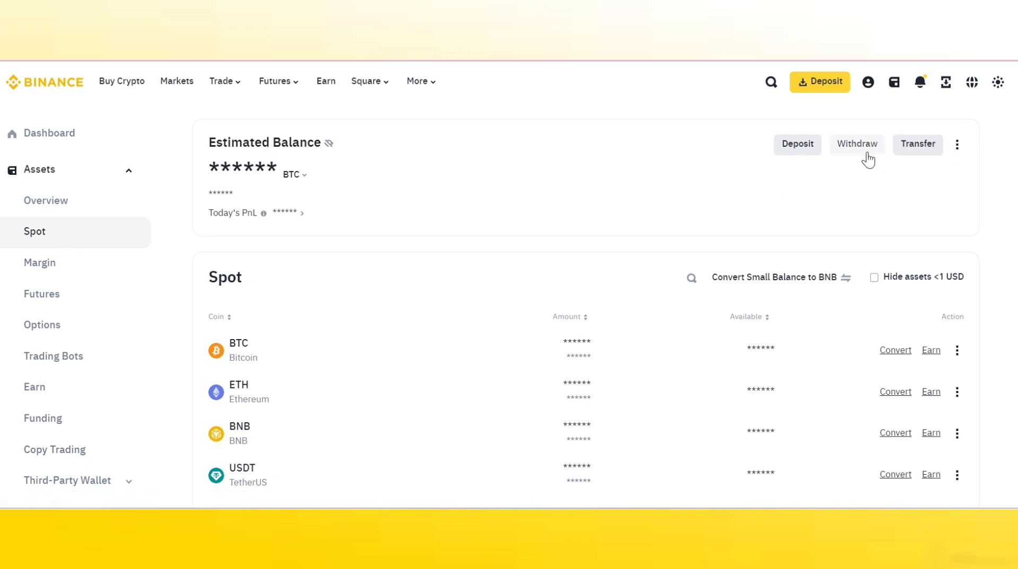
Step: Open Withdraw Crypto from the Spot wallet and hide recent withdrawal error notices
click(856, 144)
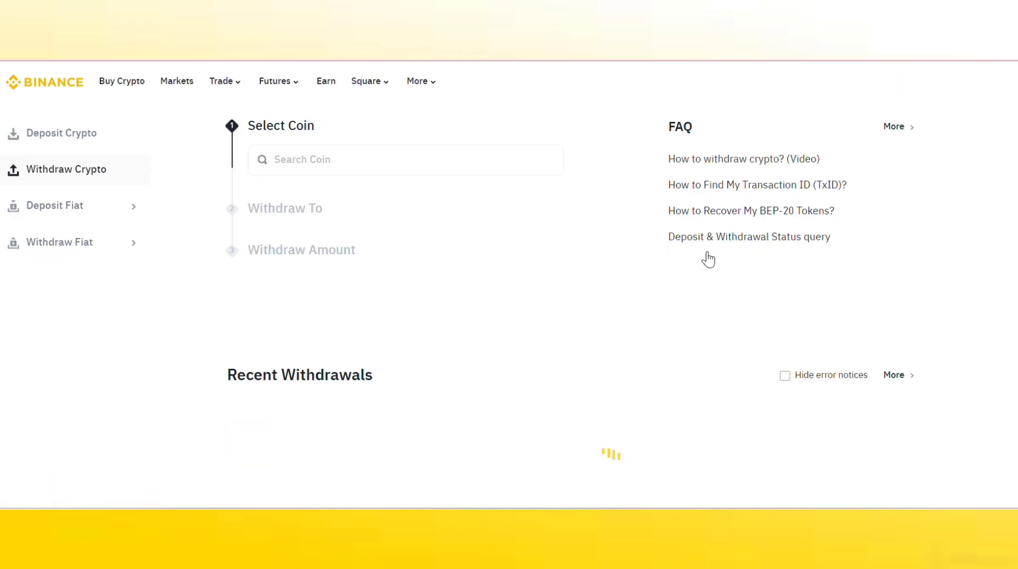
click(785, 376)
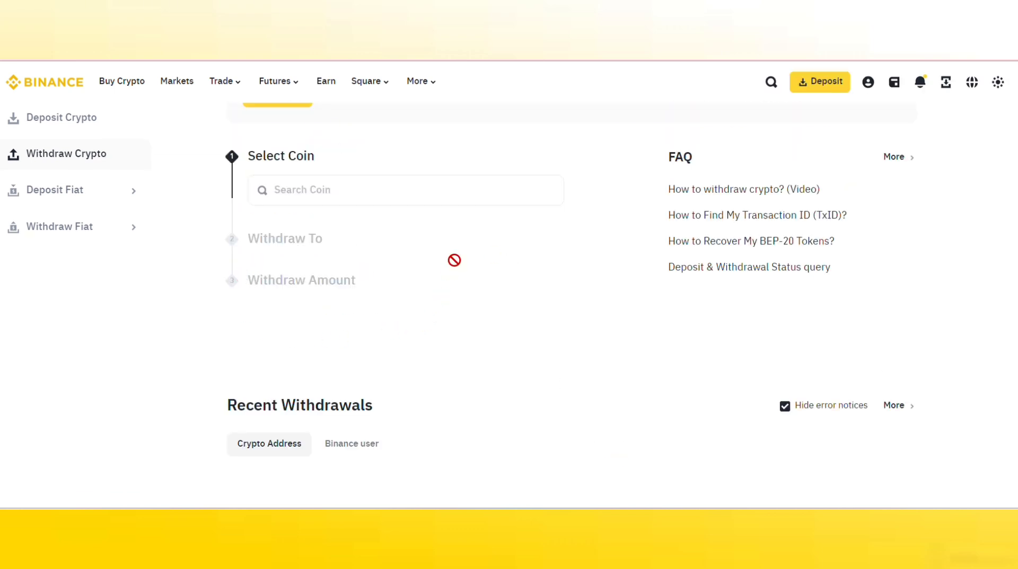
mouse_move(615, 195)
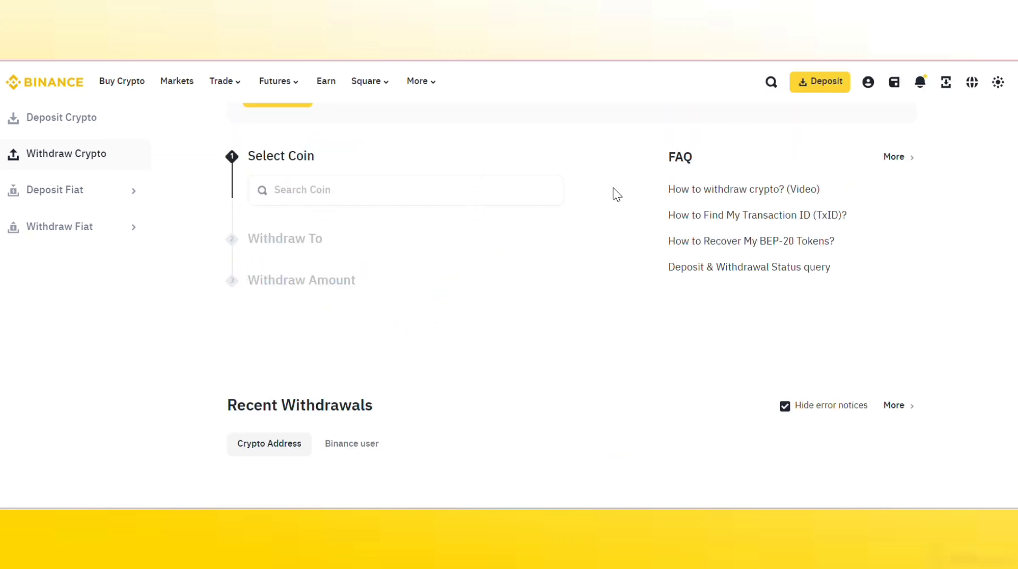
mouse_move(472, 385)
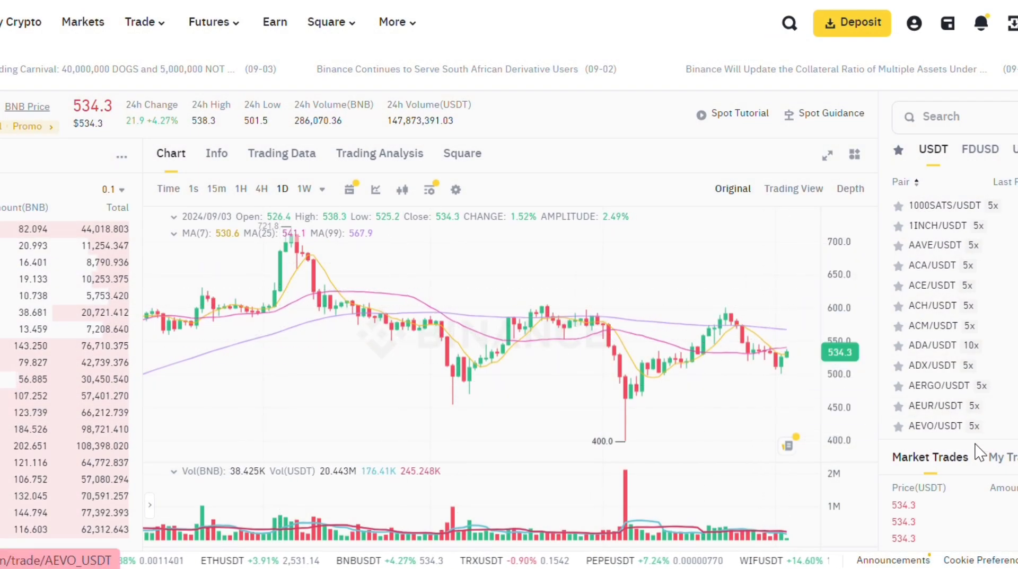
Step: Scroll the BNB/USDT chart, then show money flow and margin debt trading data
scroll(down, 3)
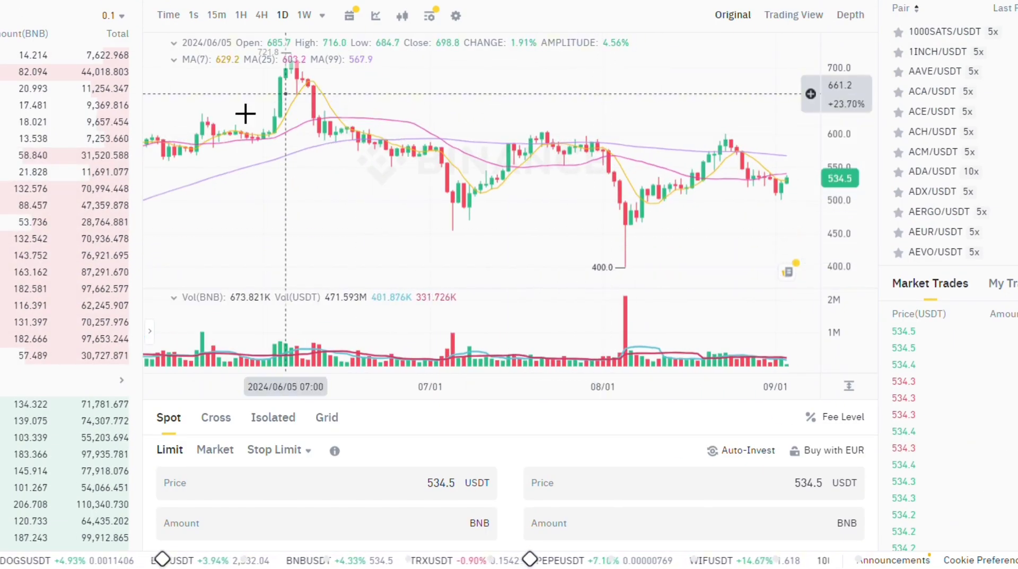
scroll(up, 3)
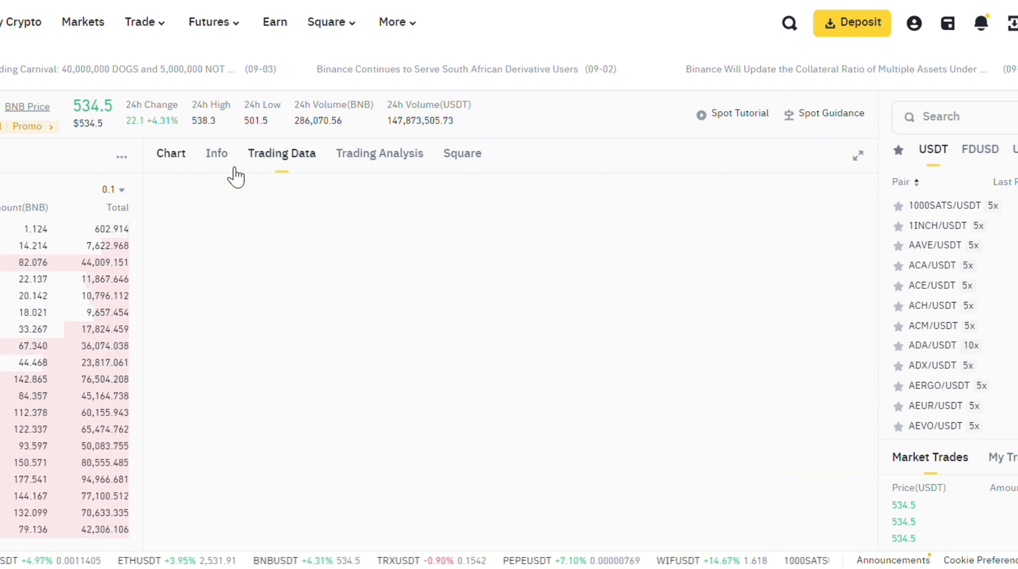
click(281, 153)
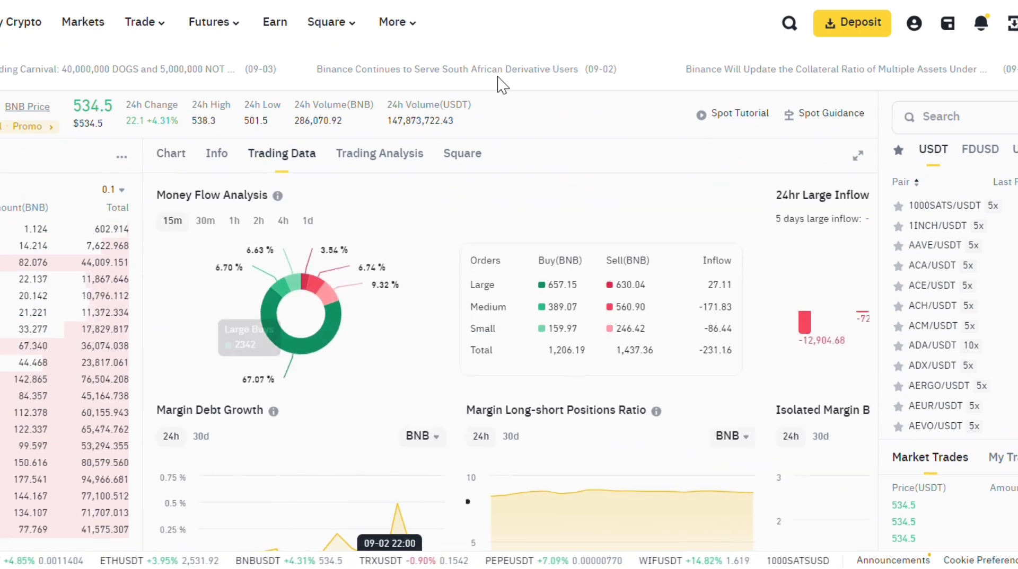
mouse_move(495, 78)
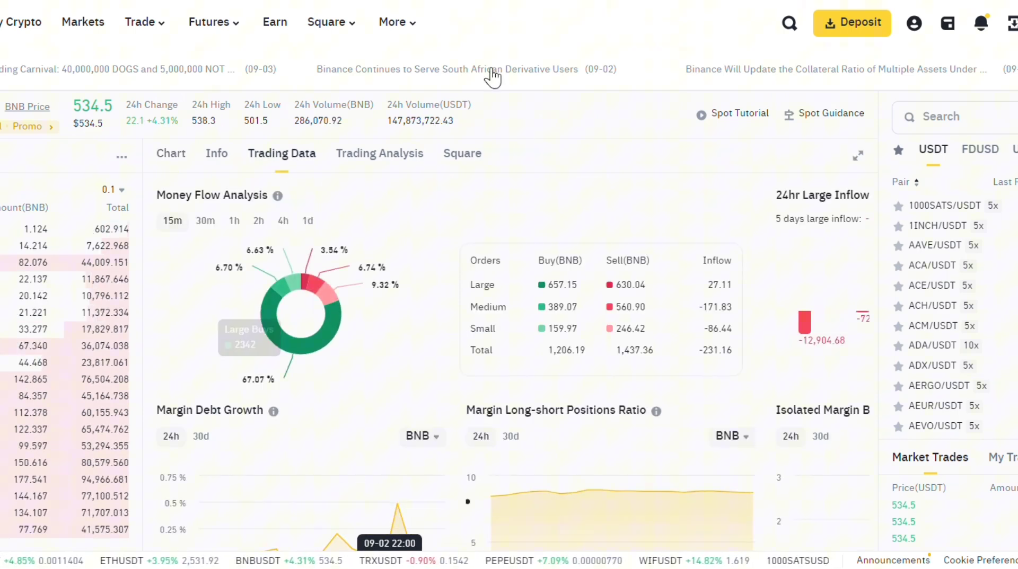